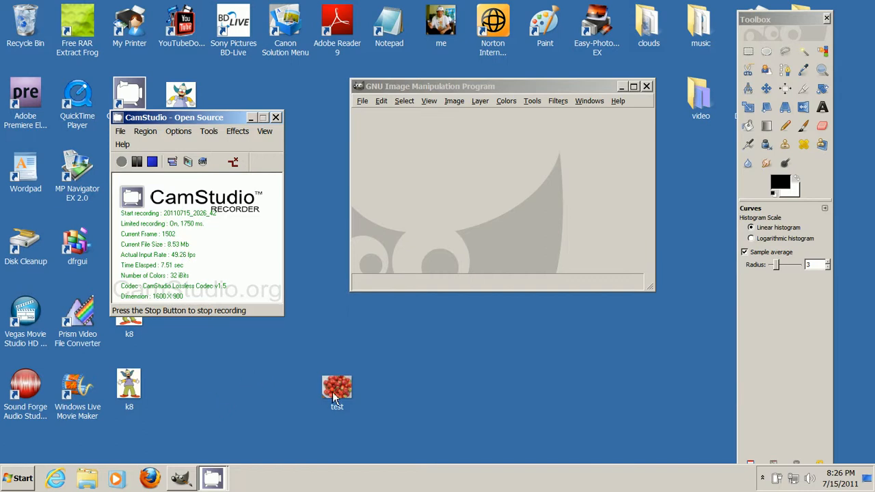
Open test.jpg from the desktop in GIMP and convert it to the RGB working space
{"action": "double_click", "coordinate": [336, 386]}
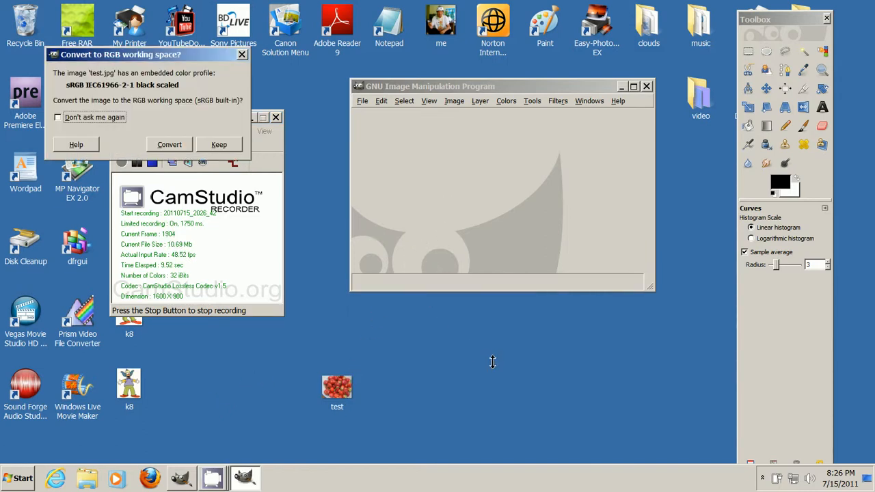
{"action": "left_click", "coordinate": [169, 145]}
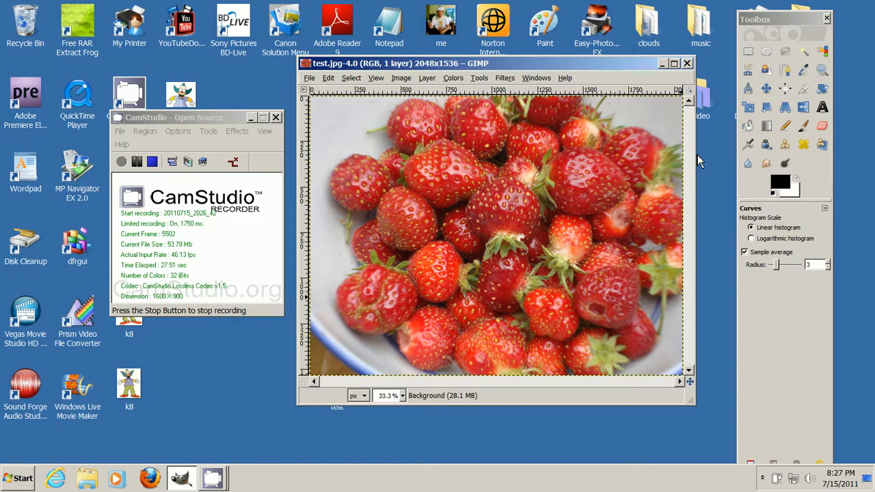
{"action": "mouse_move", "coordinate": [714, 183]}
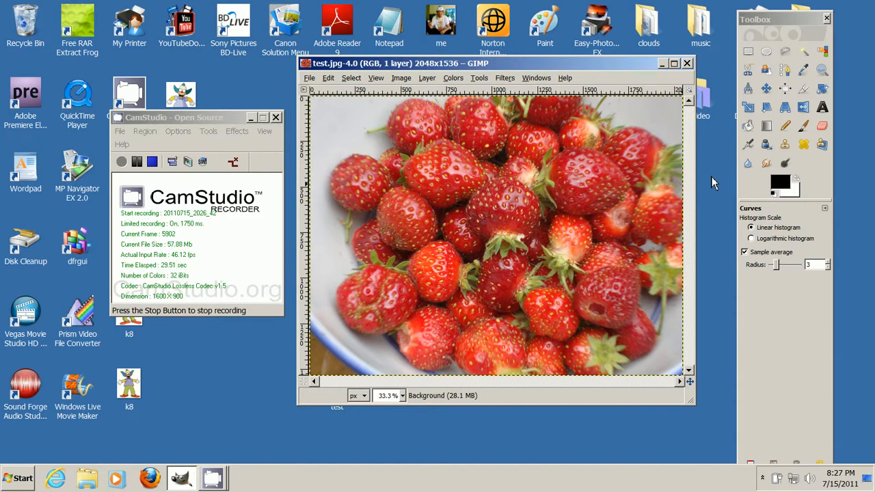
{"action": "mouse_move", "coordinate": [522, 164]}
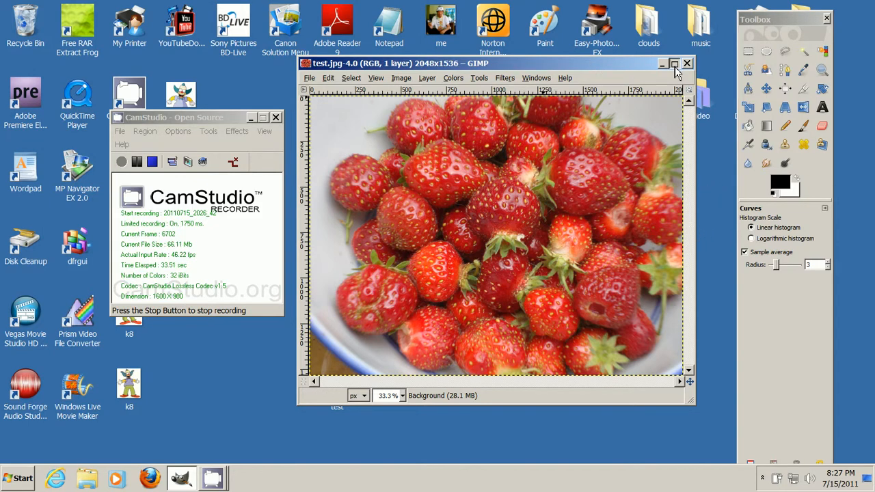
Maximize the image window and bring up Colors > Curves for the strawberry photo
{"action": "left_click", "coordinate": [671, 65]}
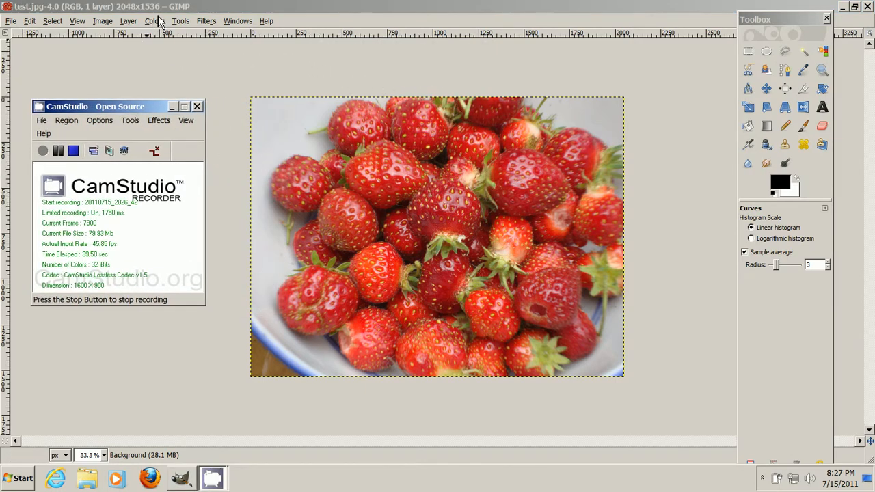
{"action": "left_click", "coordinate": [152, 21]}
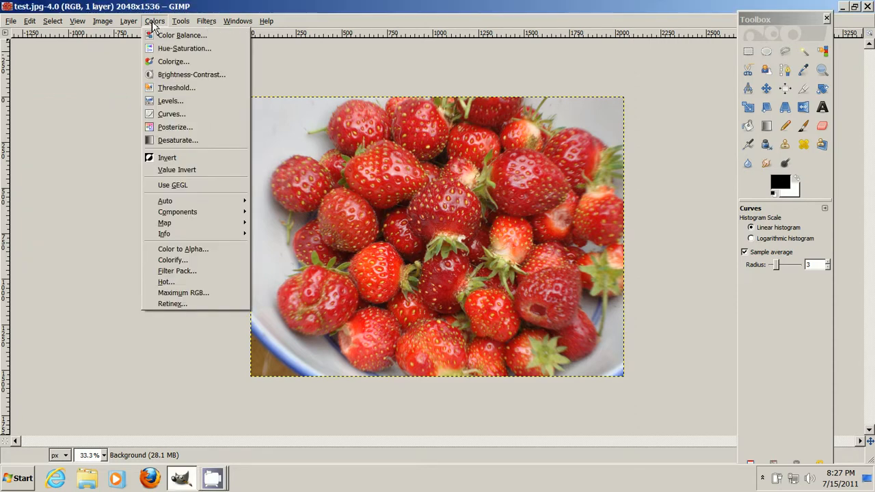
{"action": "left_click", "coordinate": [172, 113]}
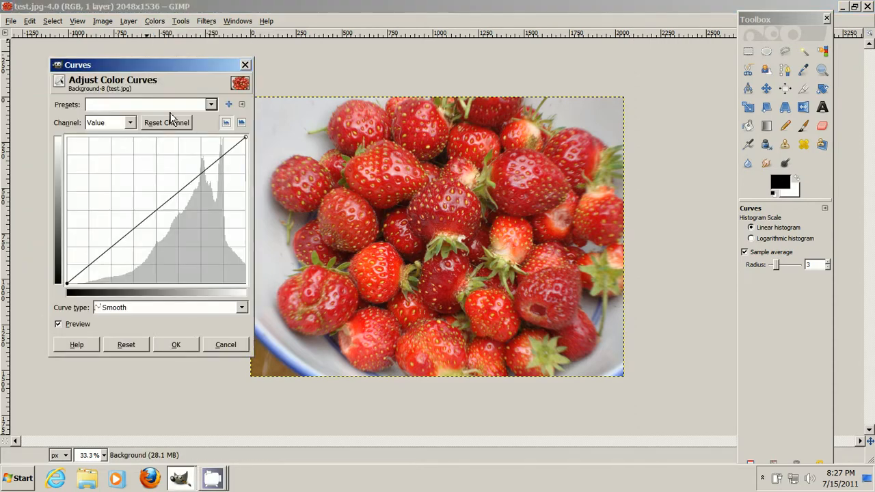
{"action": "left_click_drag", "start_coordinate": [151, 66], "coordinate": [123, 57]}
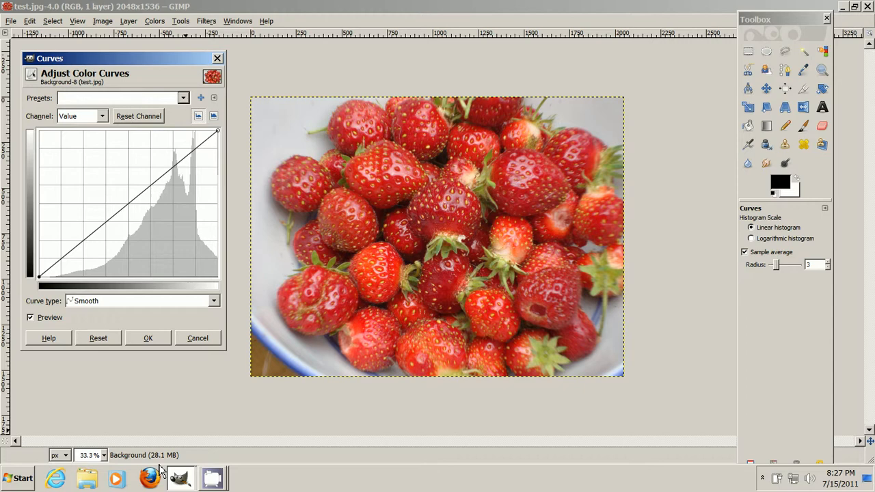
{"action": "mouse_move", "coordinate": [109, 407]}
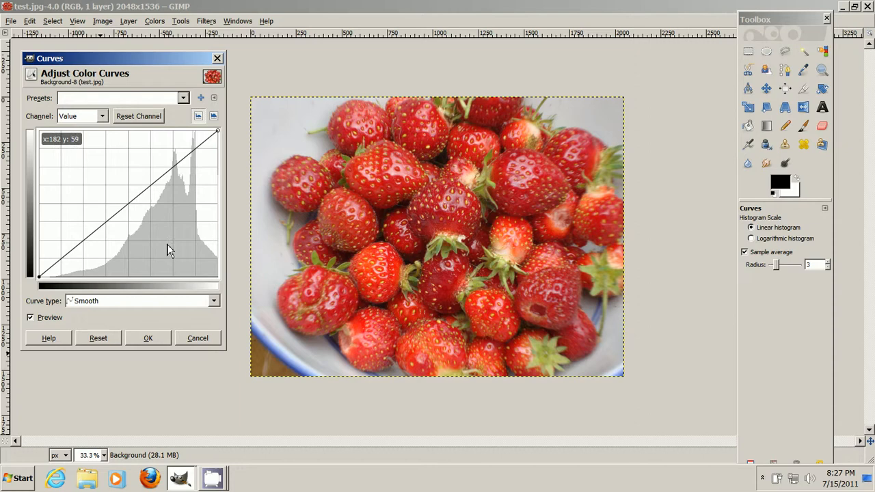
{"action": "mouse_move", "coordinate": [408, 257]}
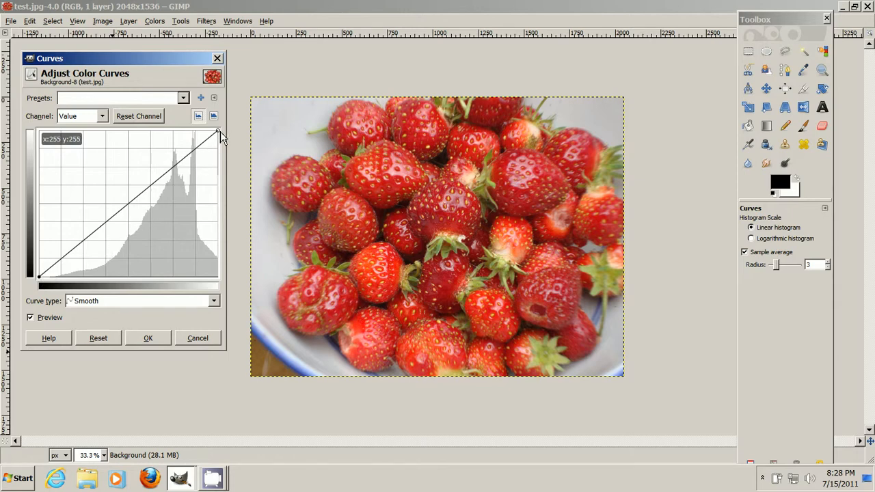
{"action": "mouse_move", "coordinate": [211, 202]}
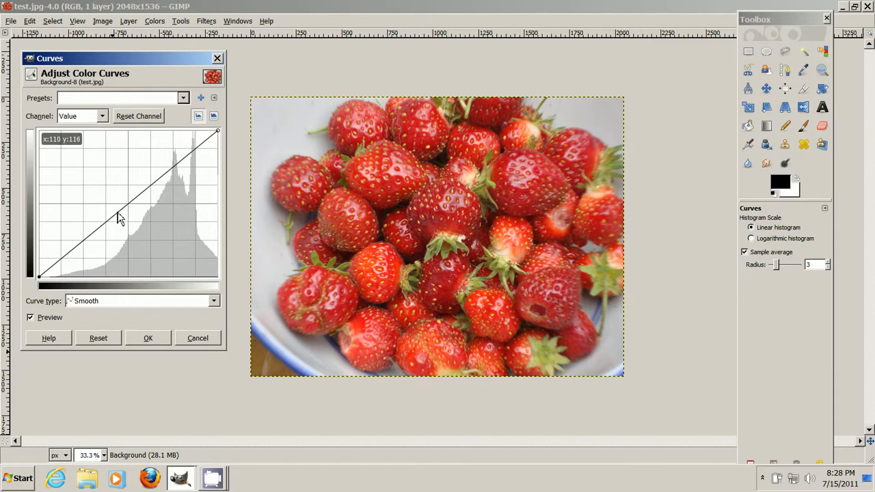
{"action": "mouse_move", "coordinate": [129, 213]}
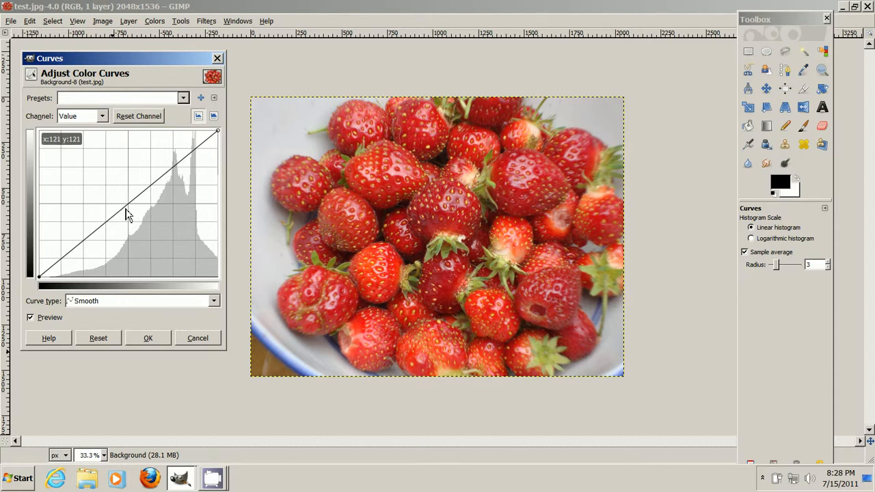
Try bending the curve's midtones down to darken the strawberries, then reset the curve to straight
{"action": "left_click_drag", "start_coordinate": [130, 216], "coordinate": [126, 218]}
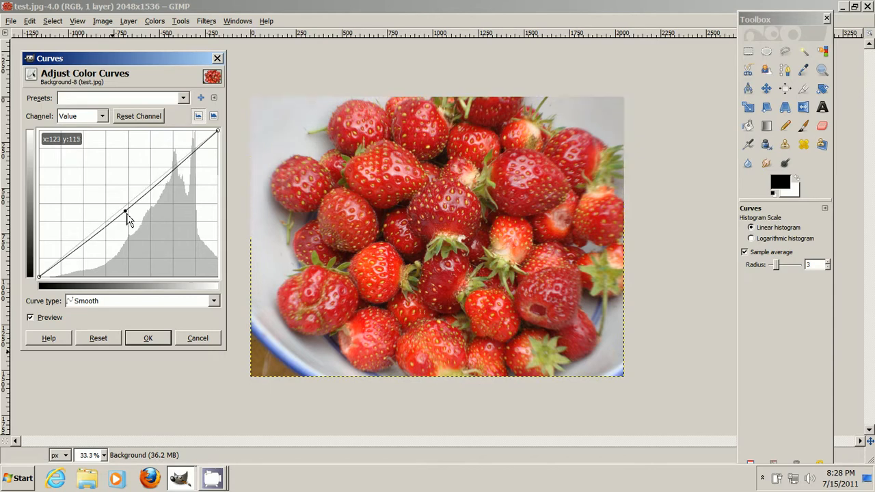
{"action": "left_click_drag", "start_coordinate": [125, 212], "coordinate": [179, 203]}
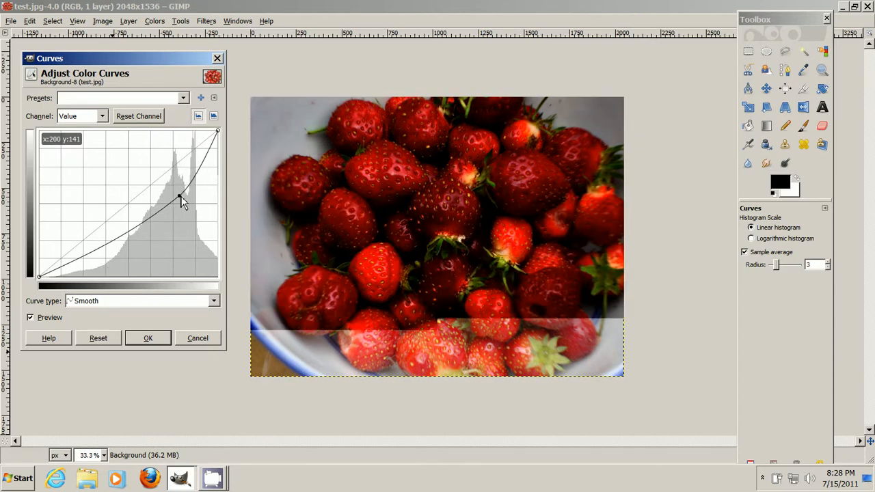
{"action": "left_click_drag", "start_coordinate": [179, 200], "coordinate": [142, 214]}
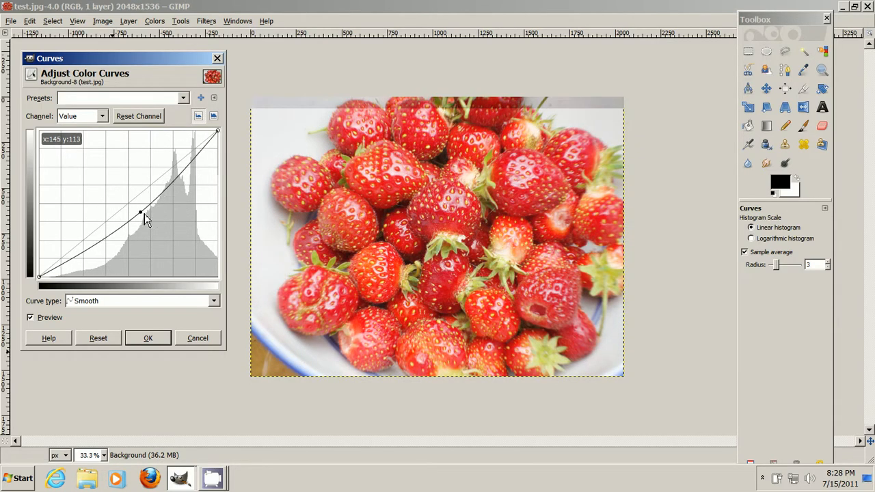
{"action": "left_click_drag", "start_coordinate": [142, 214], "coordinate": [194, 208]}
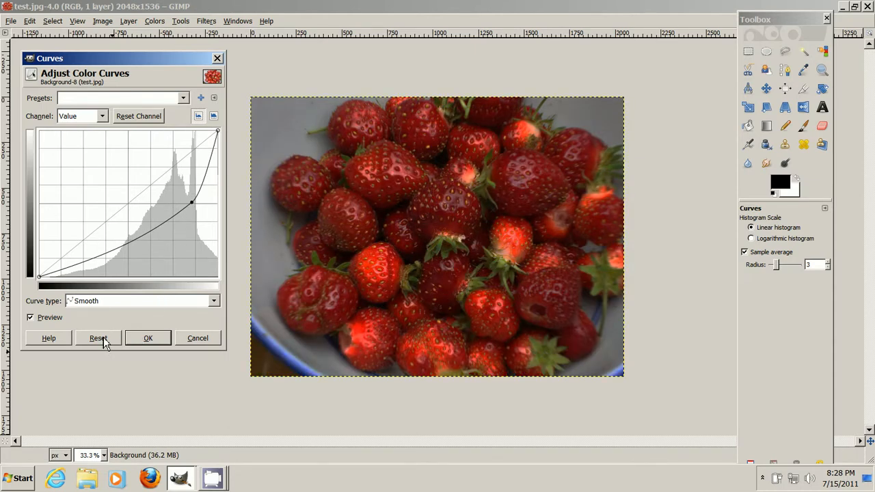
{"action": "left_click", "coordinate": [99, 338]}
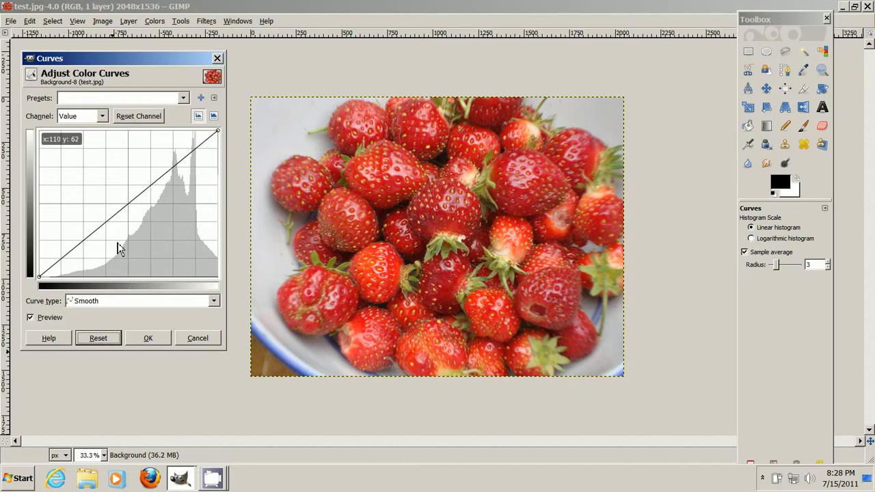
{"action": "mouse_move", "coordinate": [86, 262]}
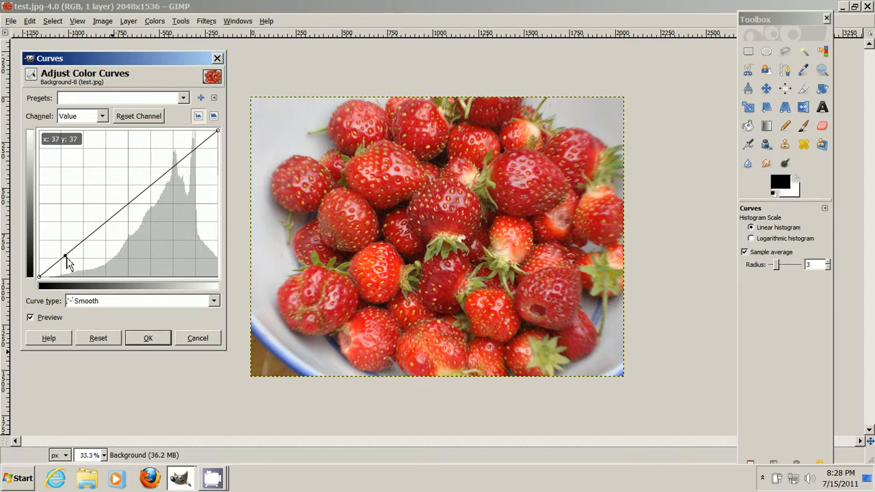
Drag the Value curve's bottom-left point right along the bottom edge to push shadows to black
{"action": "left_click_drag", "start_coordinate": [66, 262], "coordinate": [81, 279]}
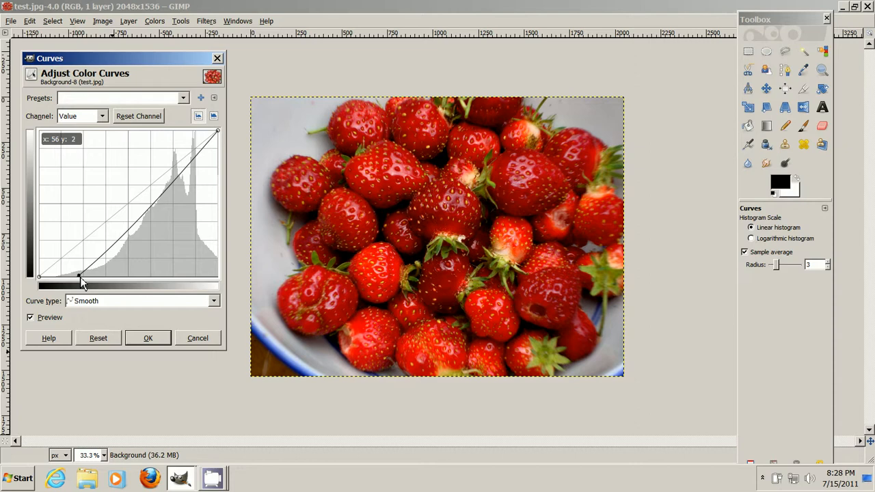
{"action": "mouse_move", "coordinate": [317, 462]}
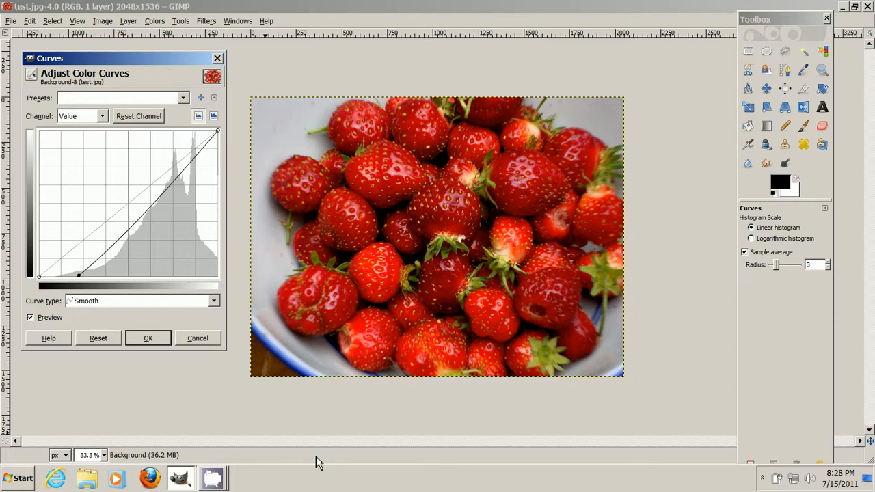
{"action": "mouse_move", "coordinate": [289, 441]}
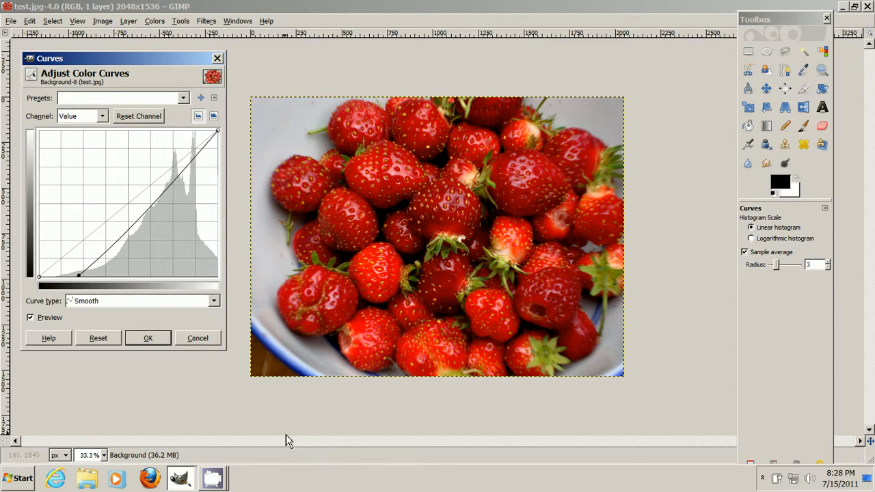
{"action": "mouse_move", "coordinate": [148, 381]}
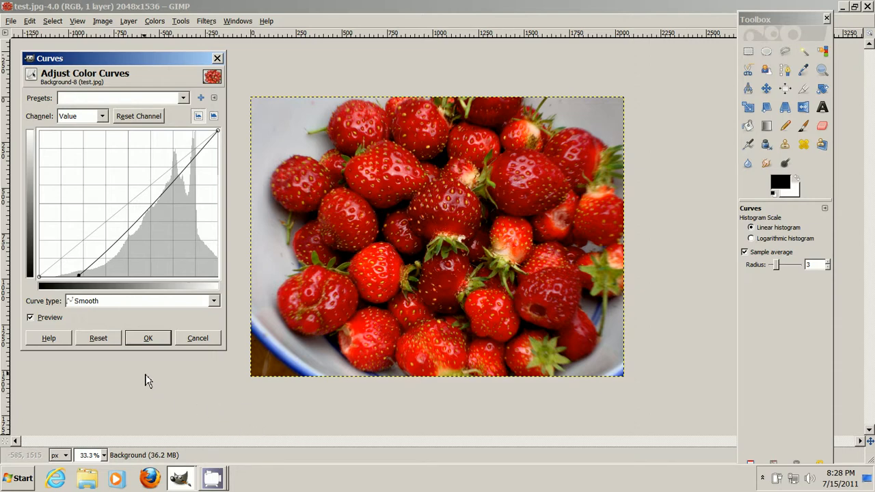
Apply the curves adjustment and save test.jpg as JPEG with quality raised to 100
{"action": "left_click", "coordinate": [148, 339]}
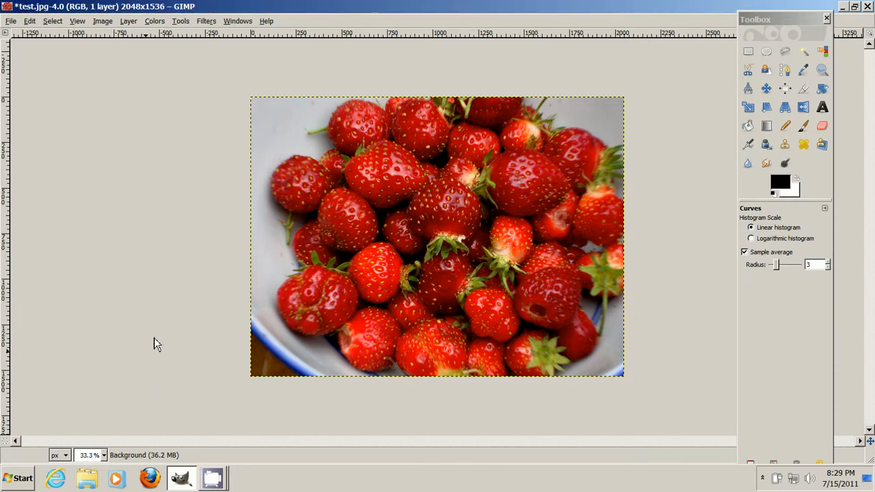
{"action": "mouse_move", "coordinate": [15, 24]}
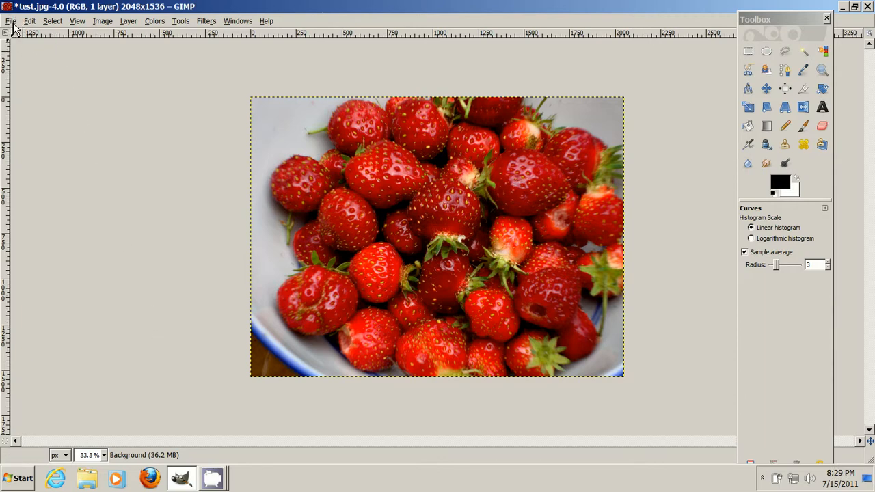
{"action": "left_click", "coordinate": [10, 21]}
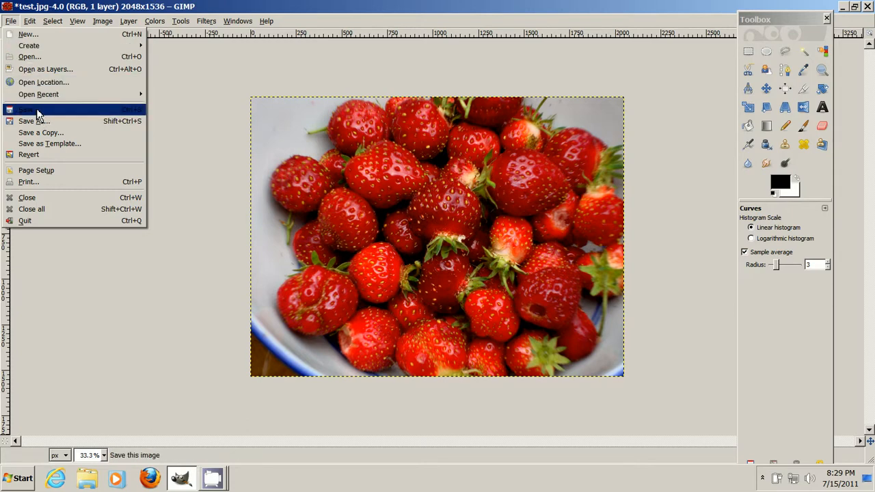
{"action": "left_click", "coordinate": [27, 109]}
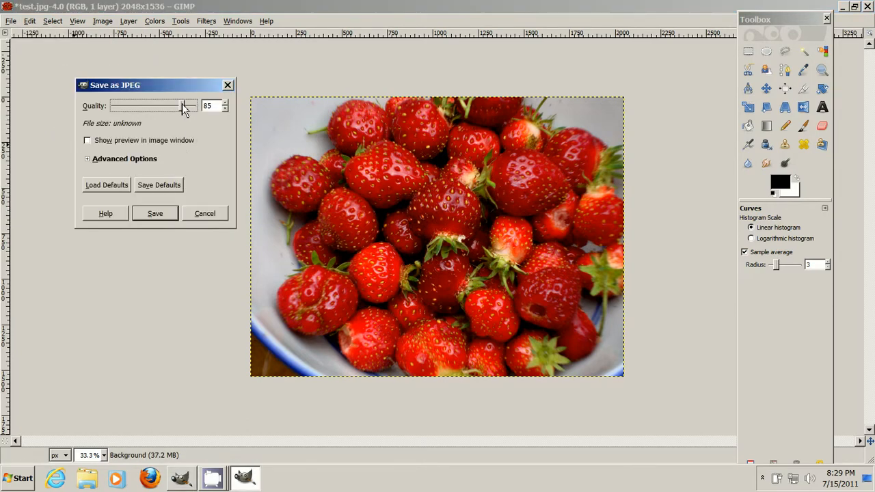
{"action": "left_click_drag", "start_coordinate": [184, 106], "coordinate": [194, 105]}
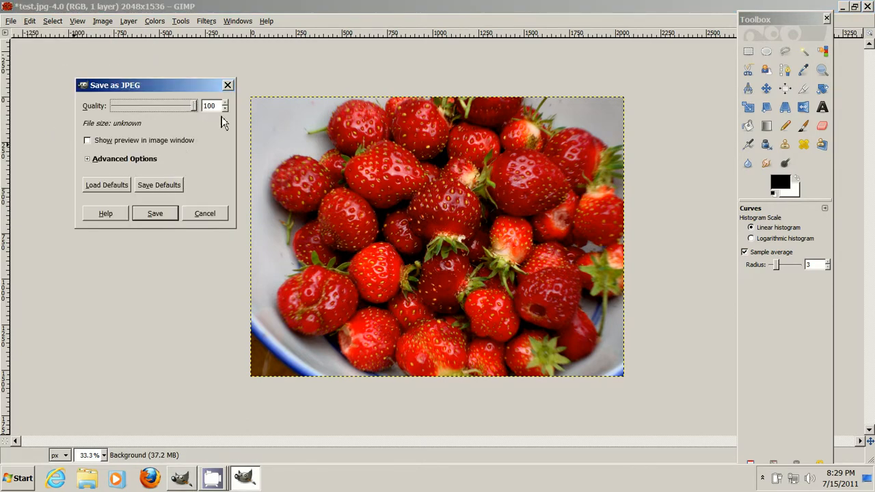
{"action": "left_click", "coordinate": [154, 213]}
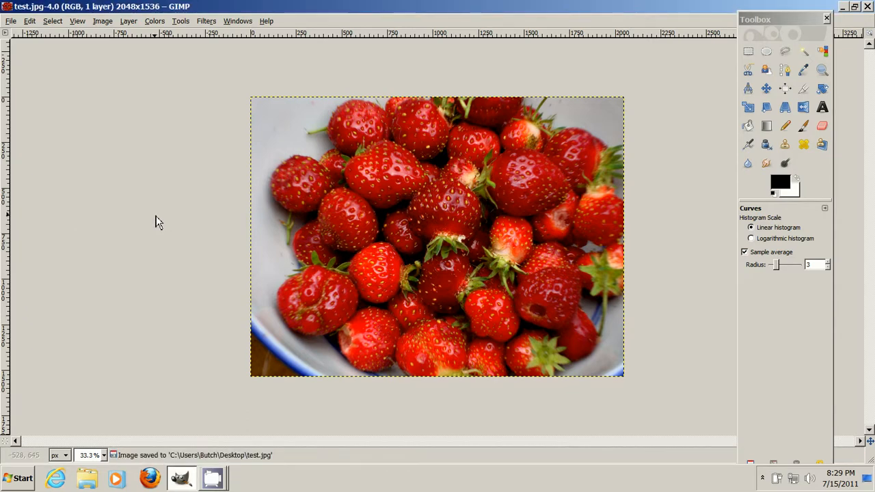
{"action": "mouse_move", "coordinate": [255, 181]}
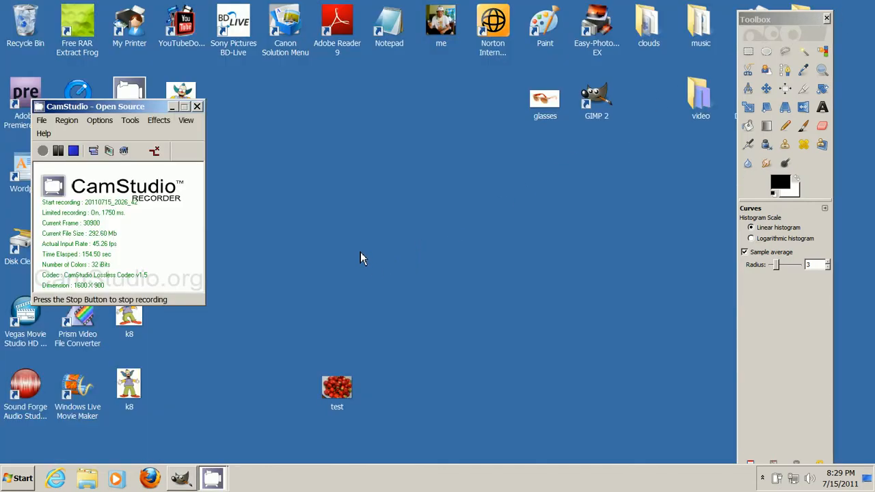
{"action": "mouse_move", "coordinate": [116, 176]}
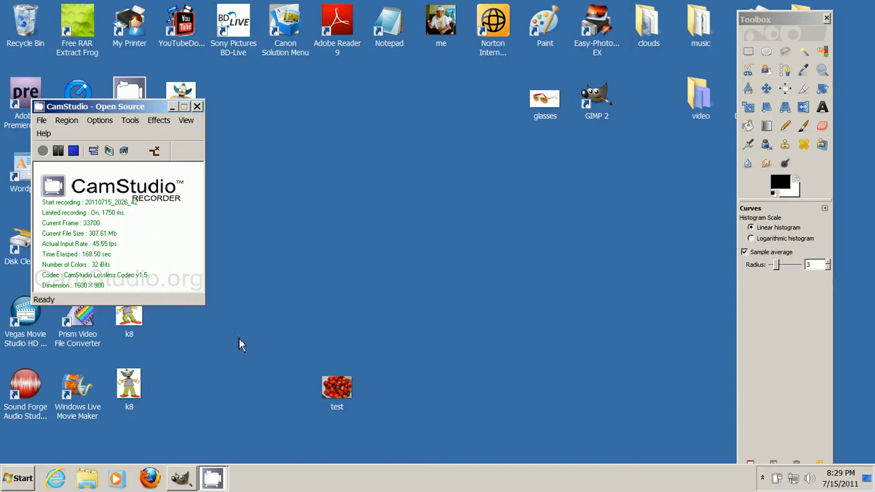
Open the saved test.jpg in Windows Photo Viewer to check the edited strawberries
{"action": "double_click", "coordinate": [336, 387]}
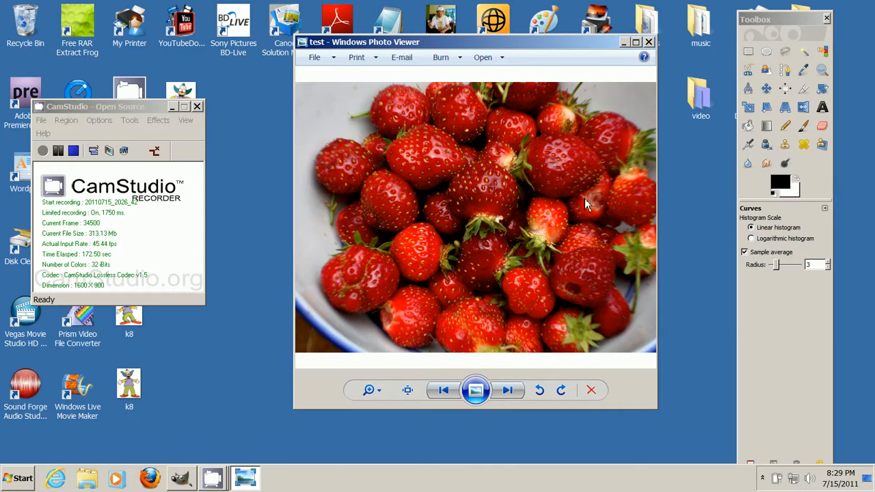
{"action": "mouse_move", "coordinate": [255, 259]}
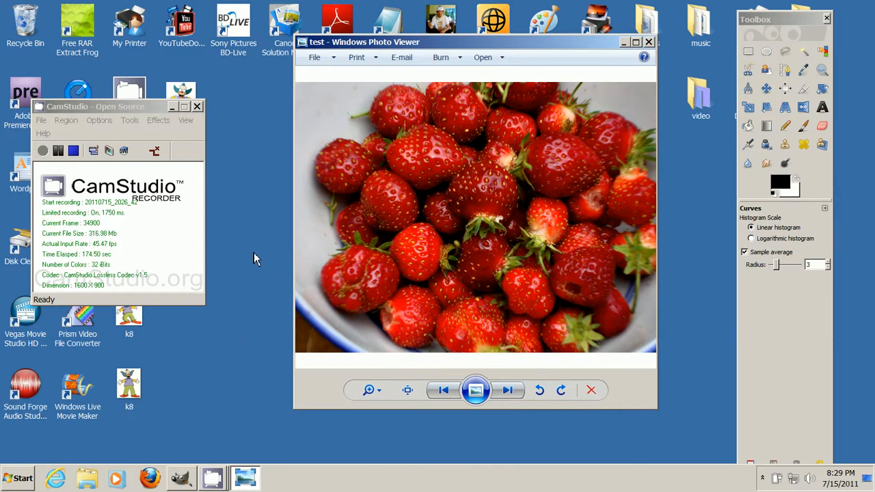